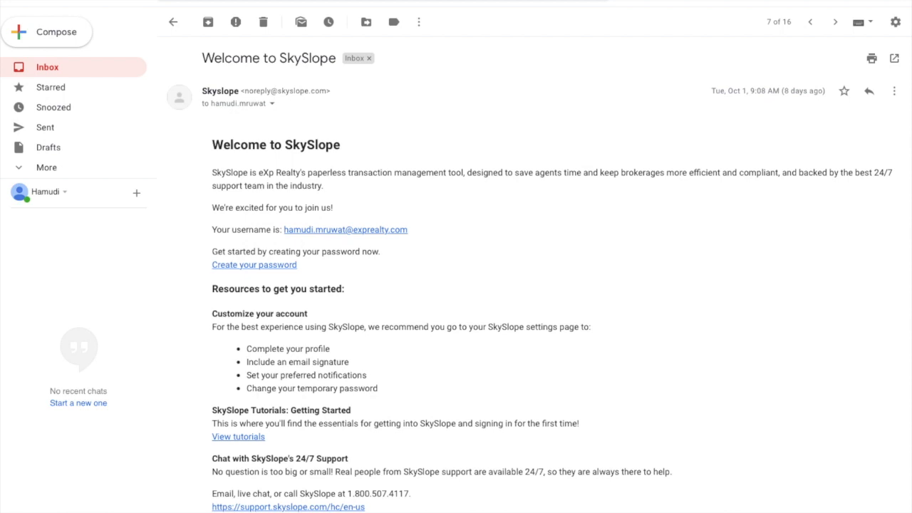
mouse_move(286, 371)
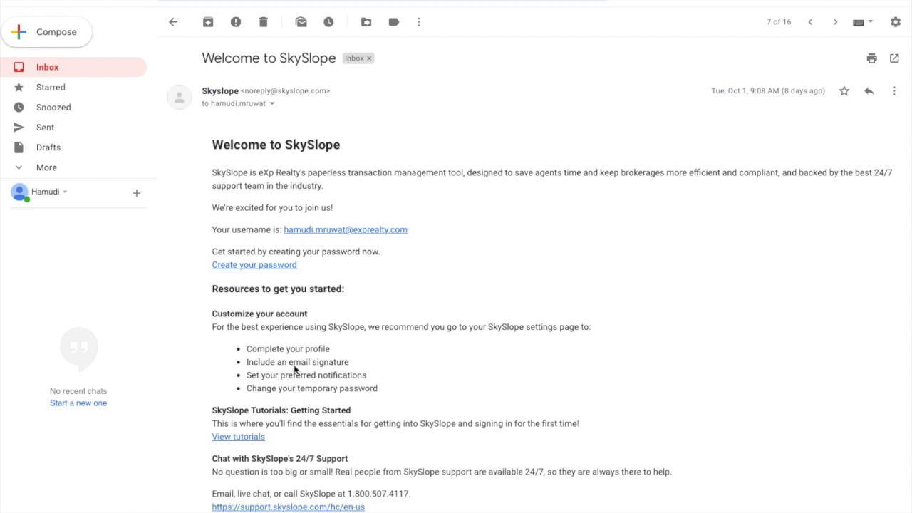
mouse_move(378, 235)
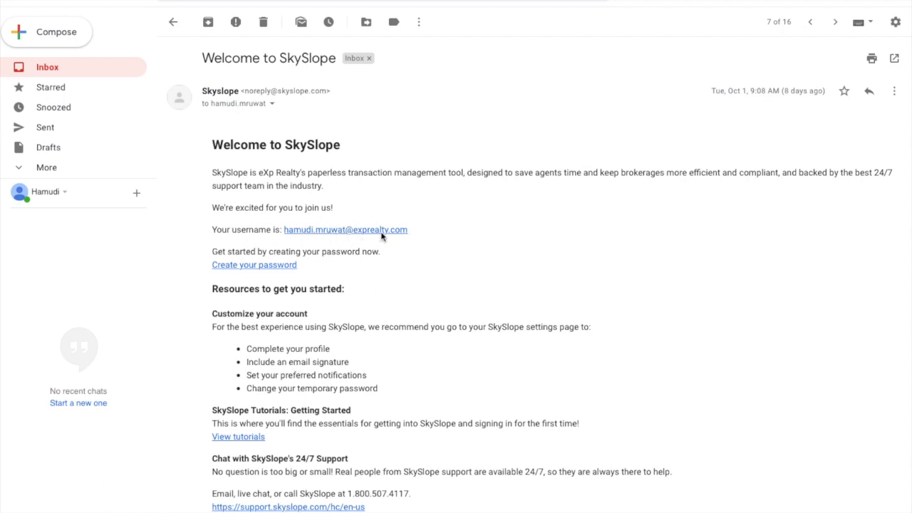
mouse_move(265, 293)
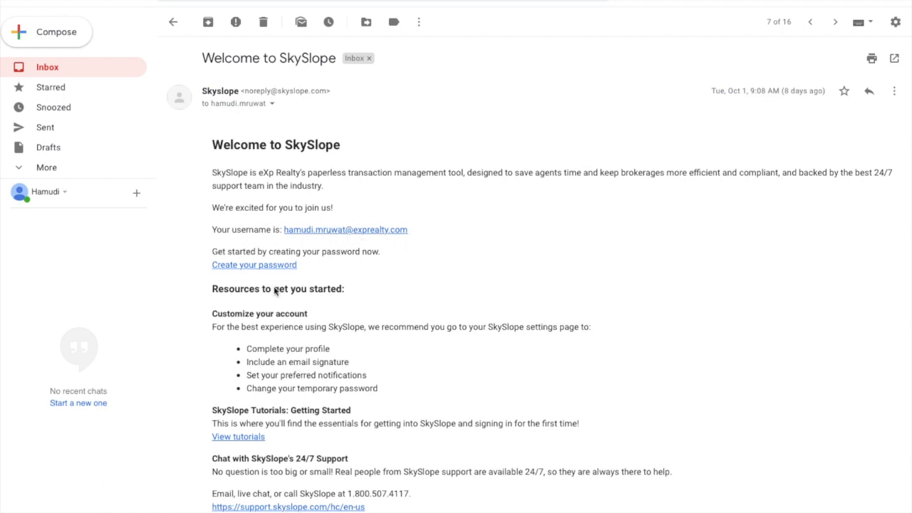
mouse_move(257, 269)
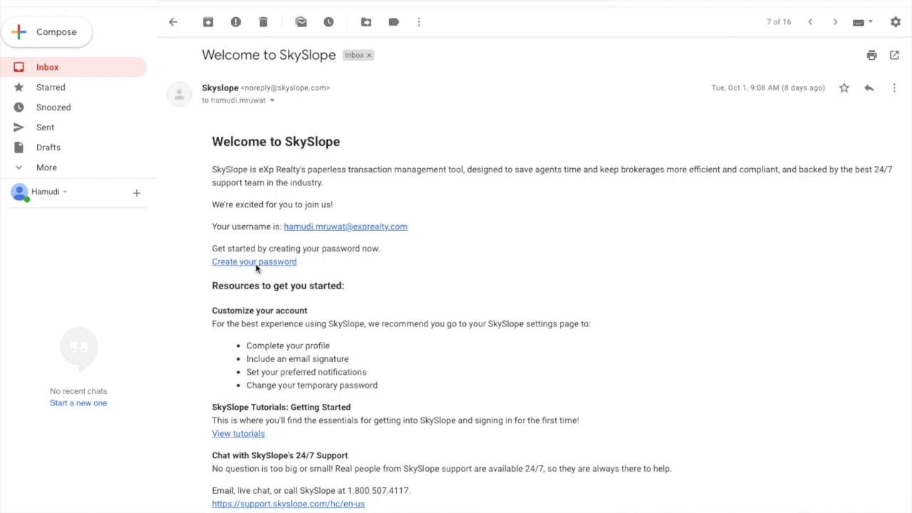
mouse_move(532, 192)
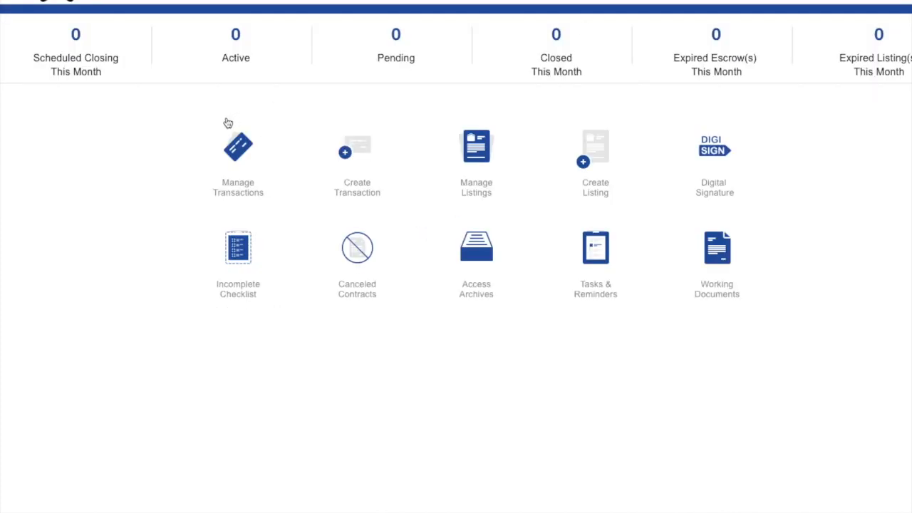
mouse_move(57, 46)
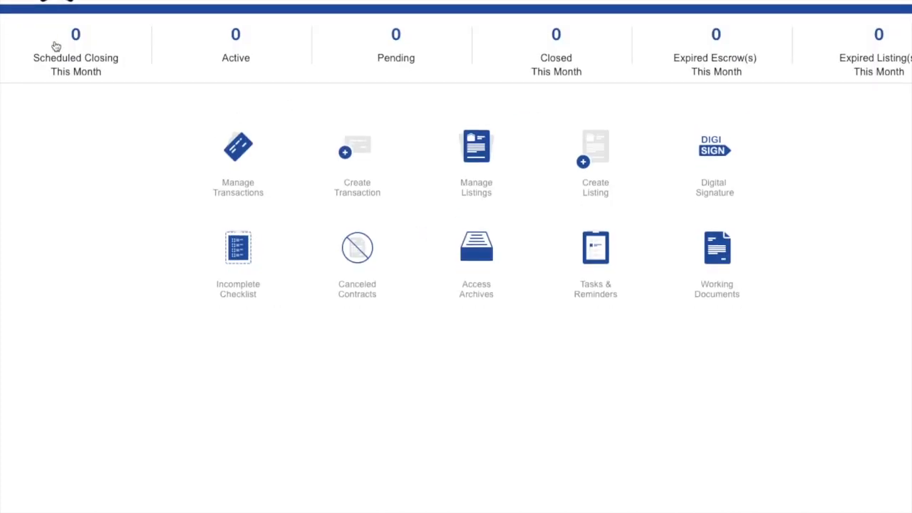
mouse_move(839, 119)
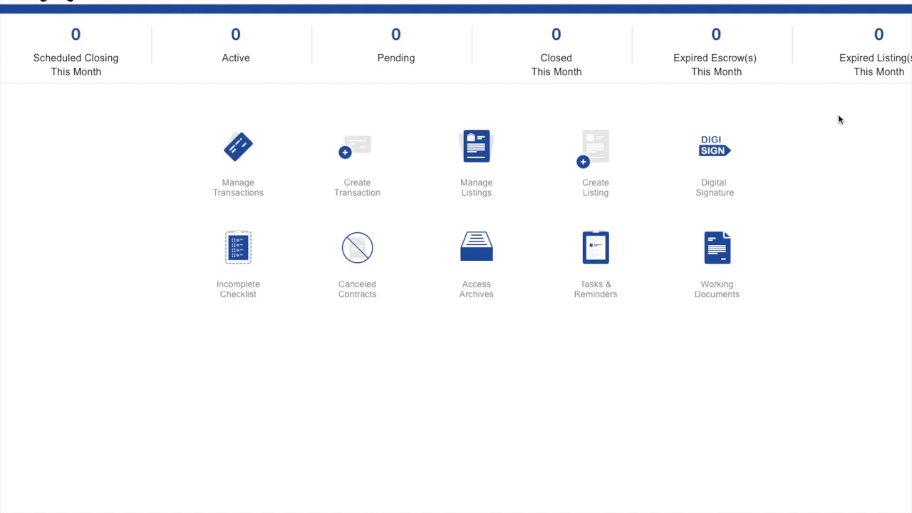
mouse_move(171, 154)
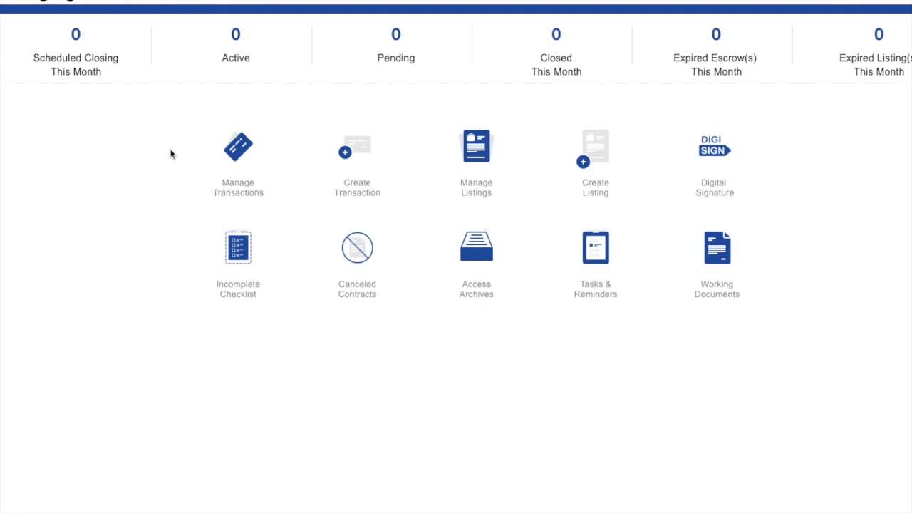
mouse_move(162, 154)
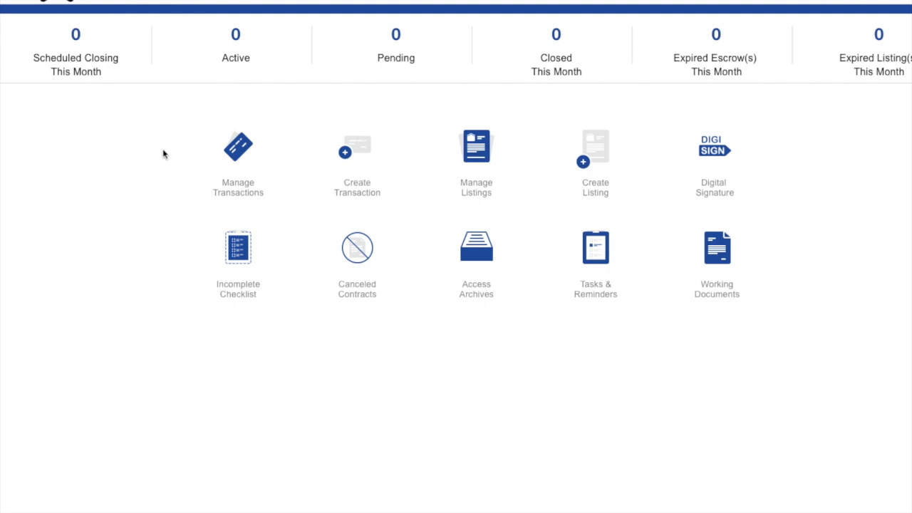
mouse_move(172, 152)
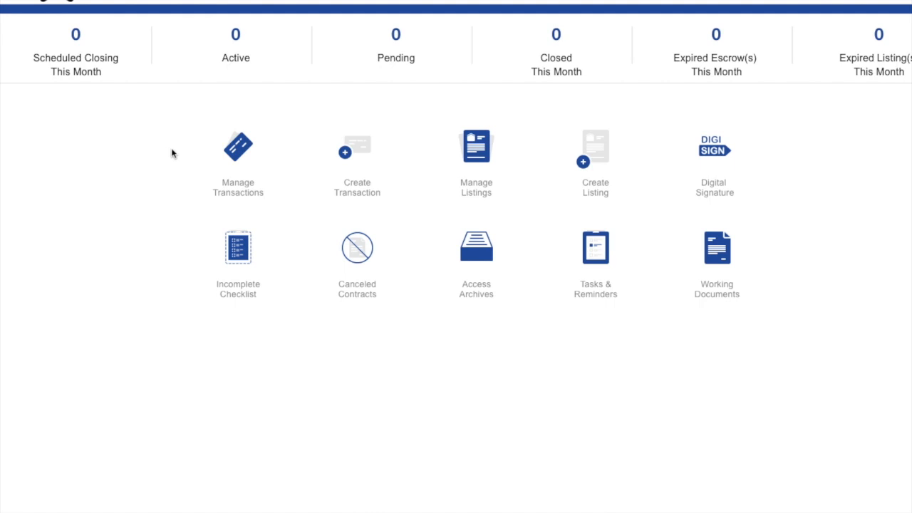
mouse_move(474, 150)
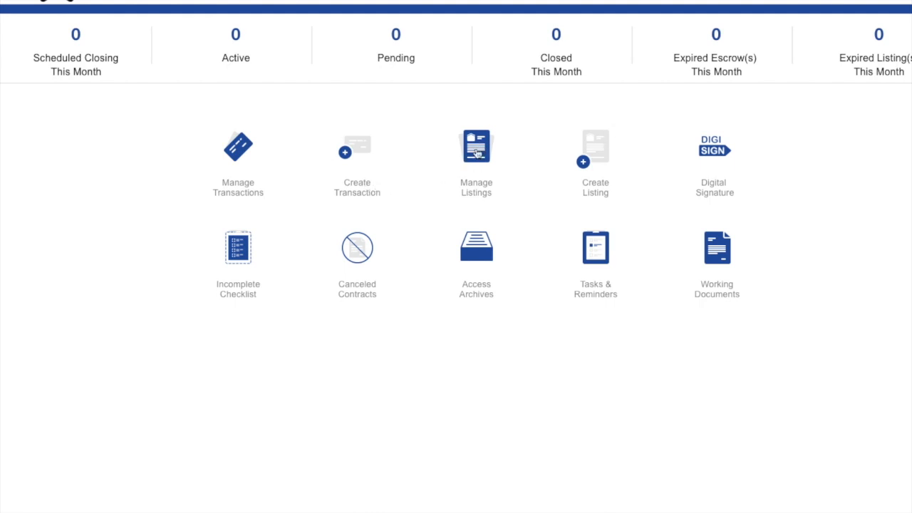
mouse_move(247, 155)
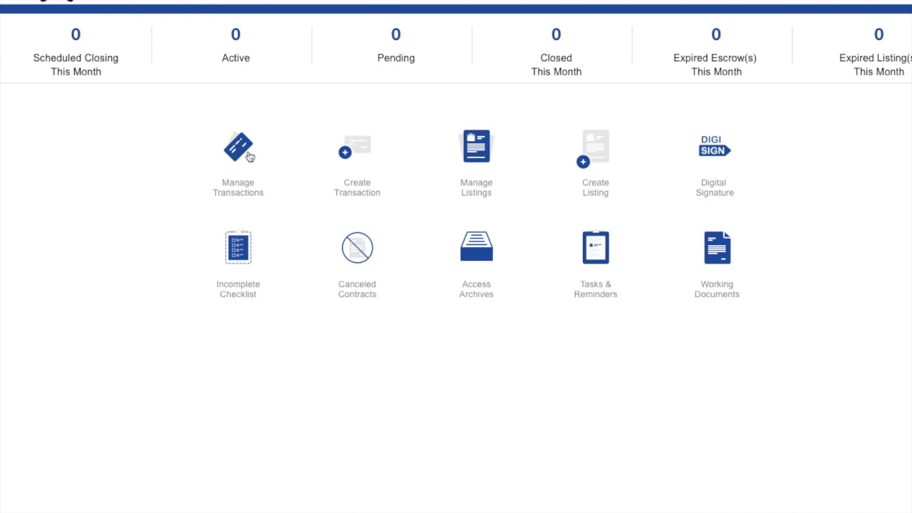
mouse_move(473, 155)
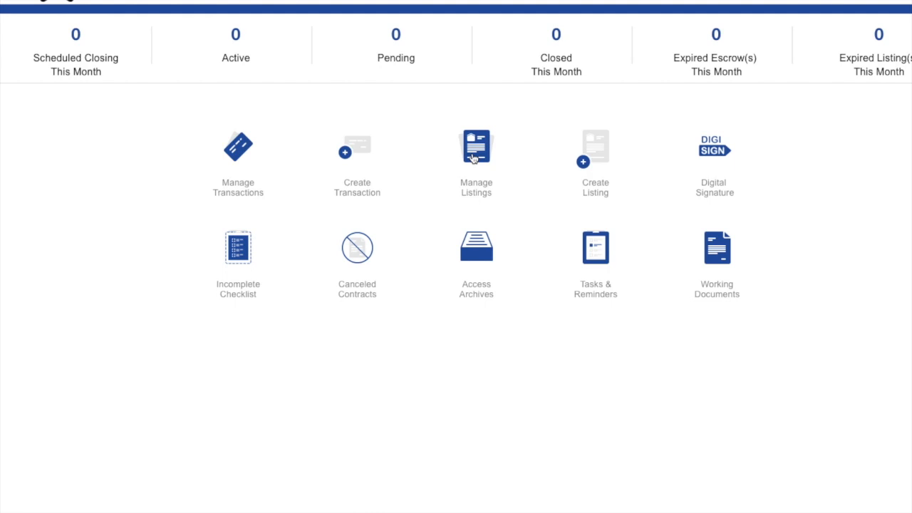
mouse_move(590, 223)
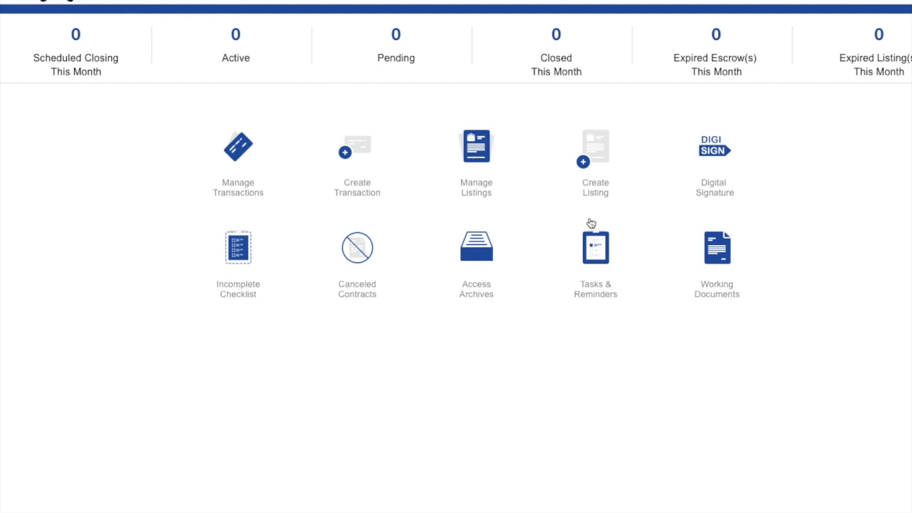
mouse_move(710, 254)
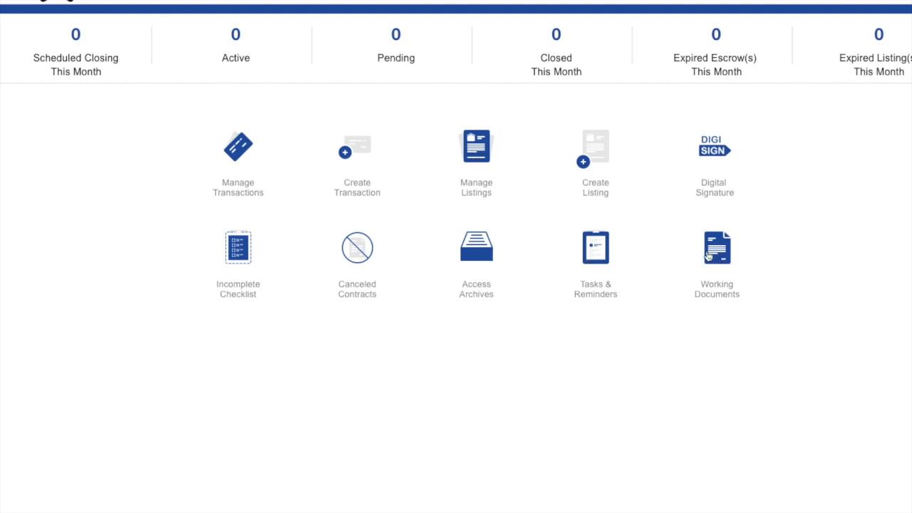
mouse_move(714, 259)
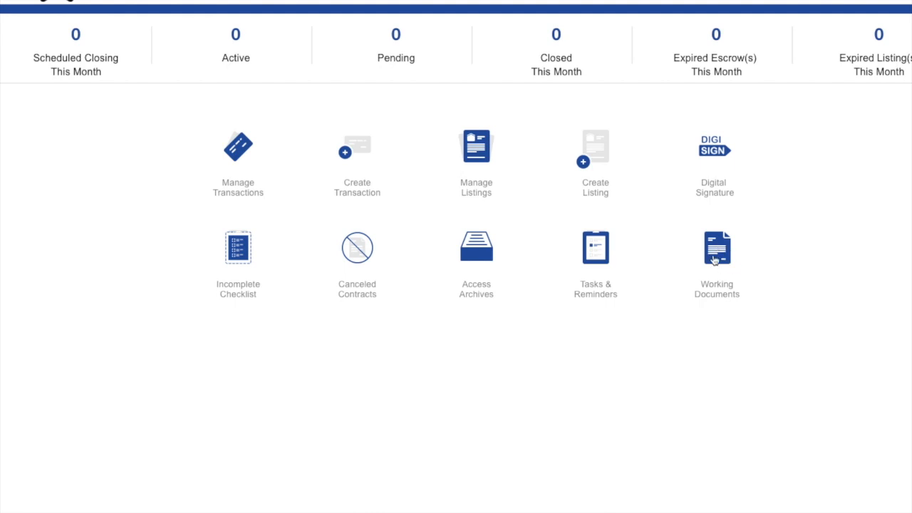
mouse_move(524, 268)
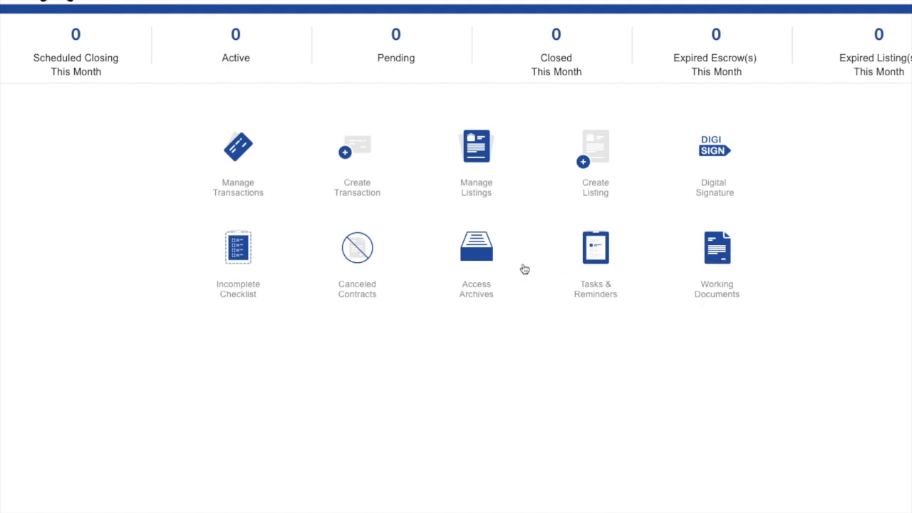
mouse_move(477, 255)
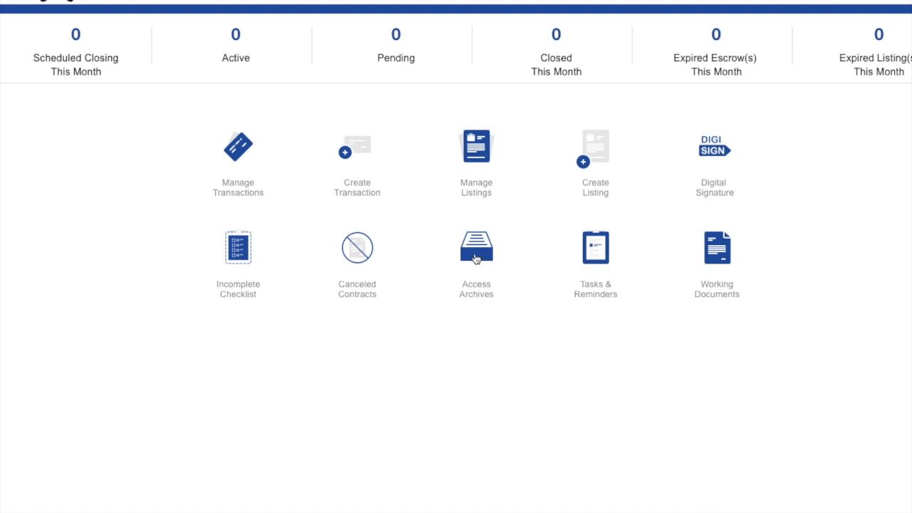
mouse_move(479, 271)
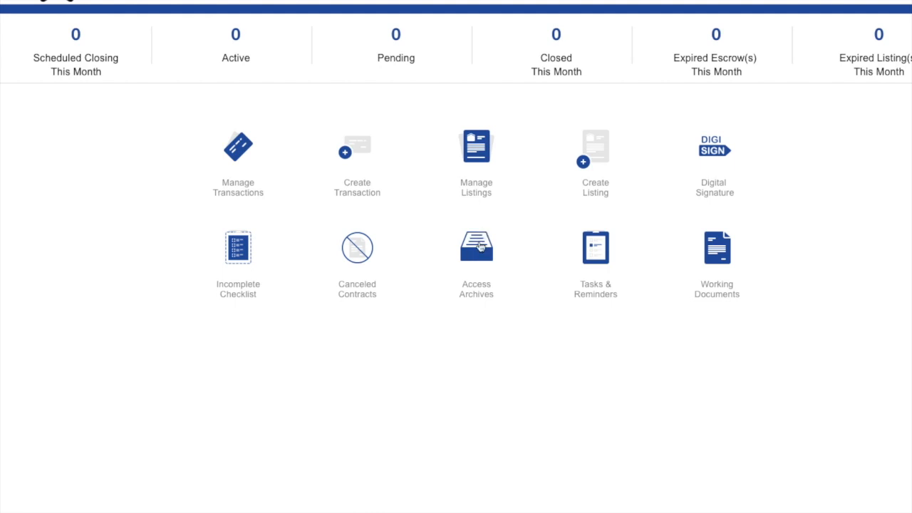
mouse_move(583, 161)
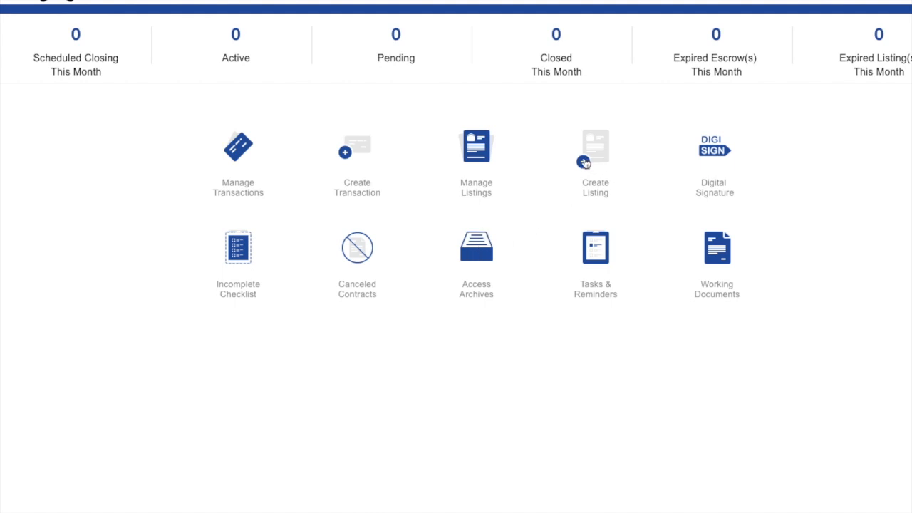
mouse_move(599, 153)
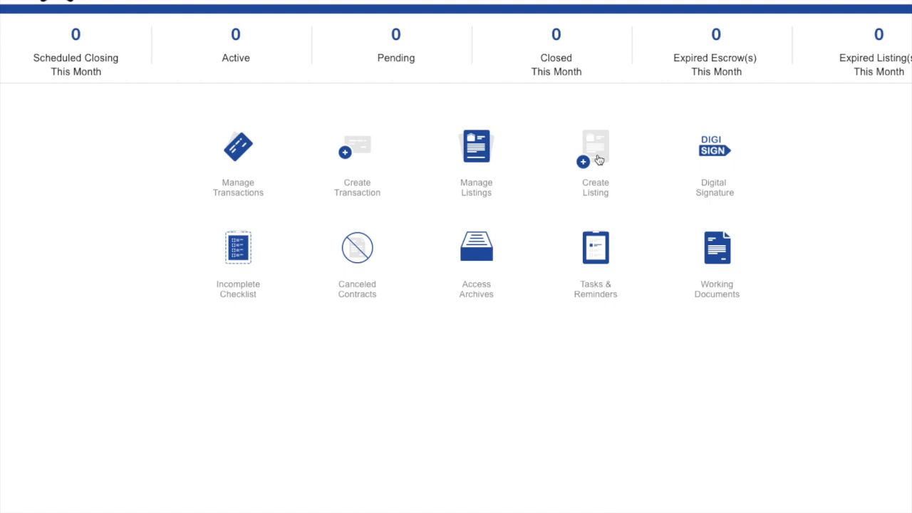
mouse_move(583, 166)
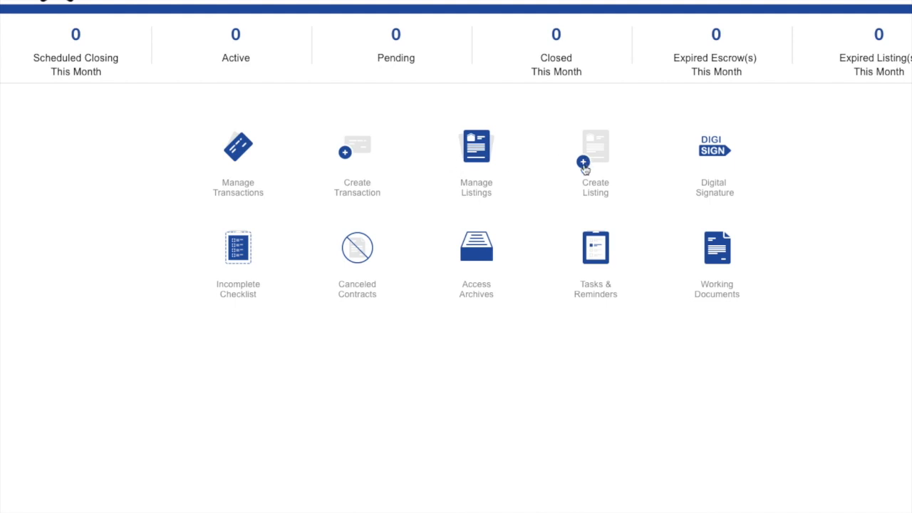
mouse_move(595, 170)
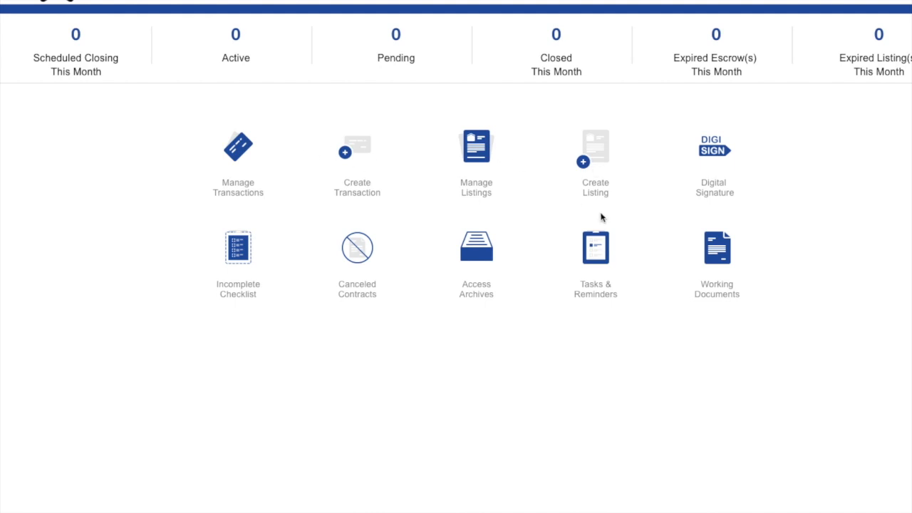
mouse_move(714, 151)
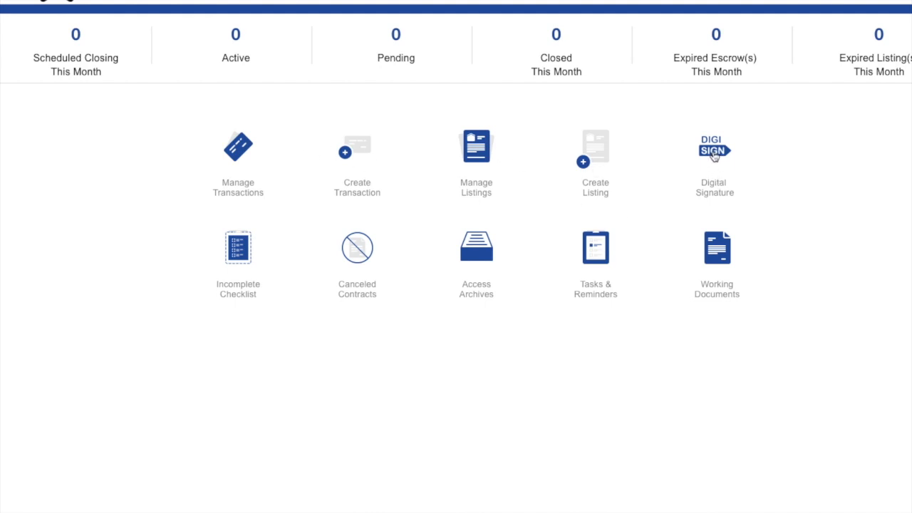
mouse_move(718, 153)
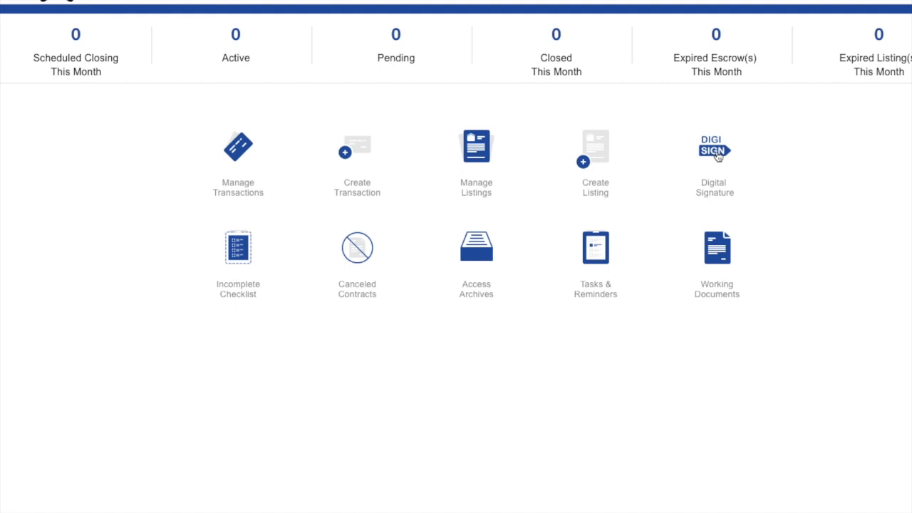
mouse_move(467, 228)
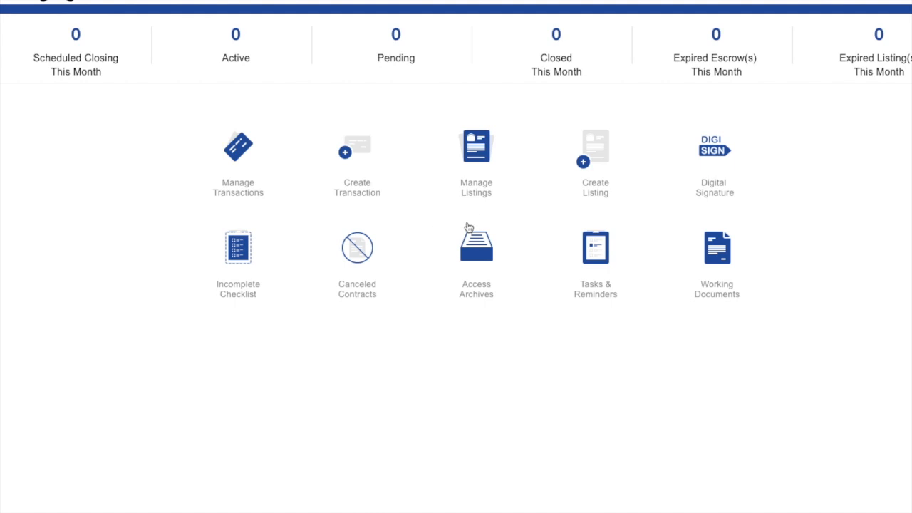
mouse_move(508, 212)
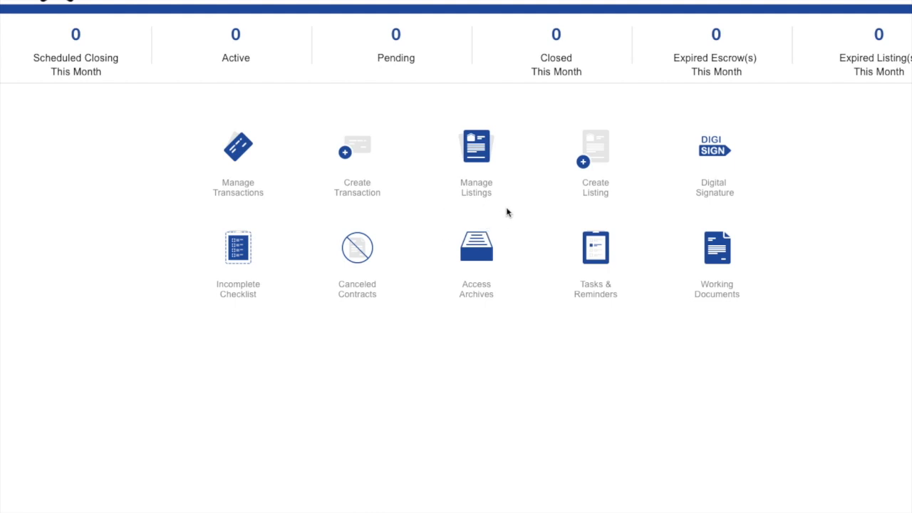
mouse_move(503, 211)
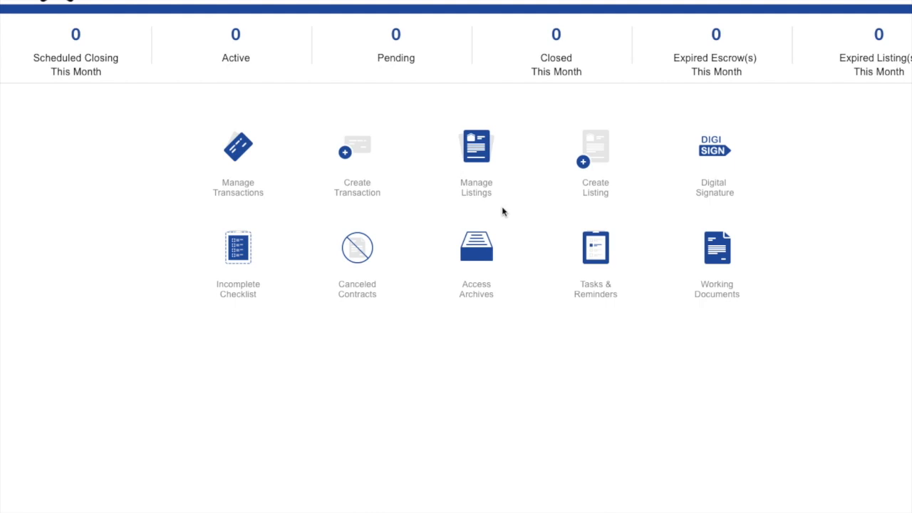
mouse_move(501, 211)
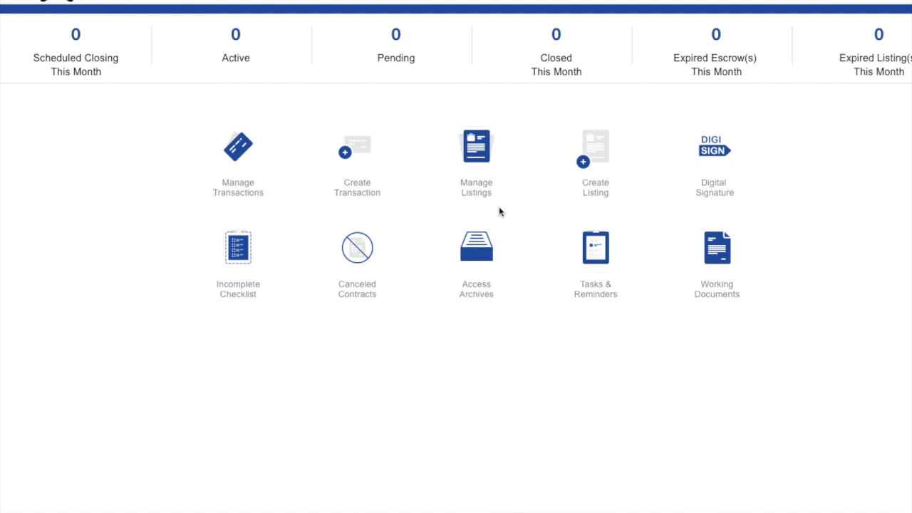
mouse_move(515, 219)
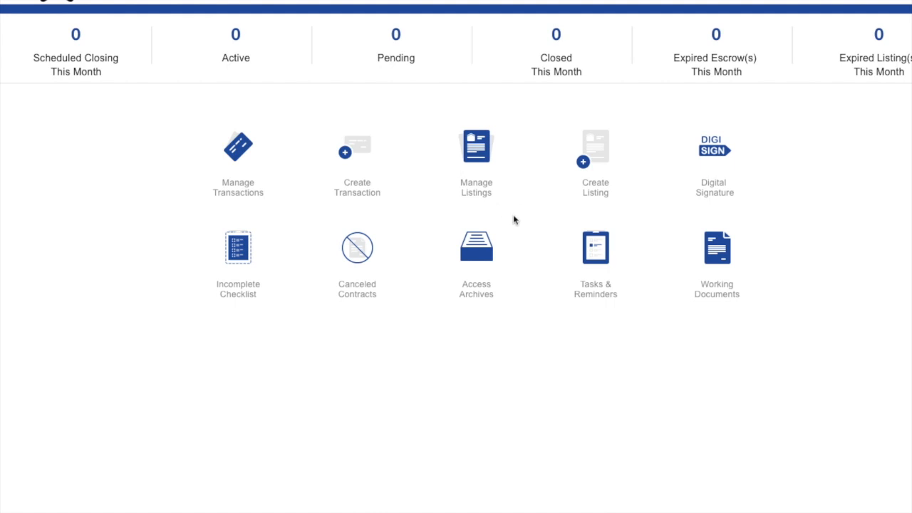
mouse_move(521, 226)
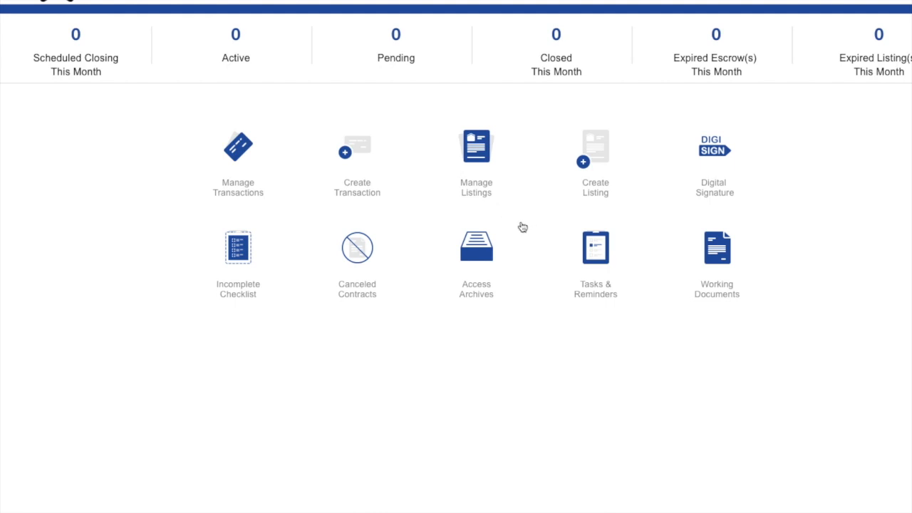
mouse_move(537, 272)
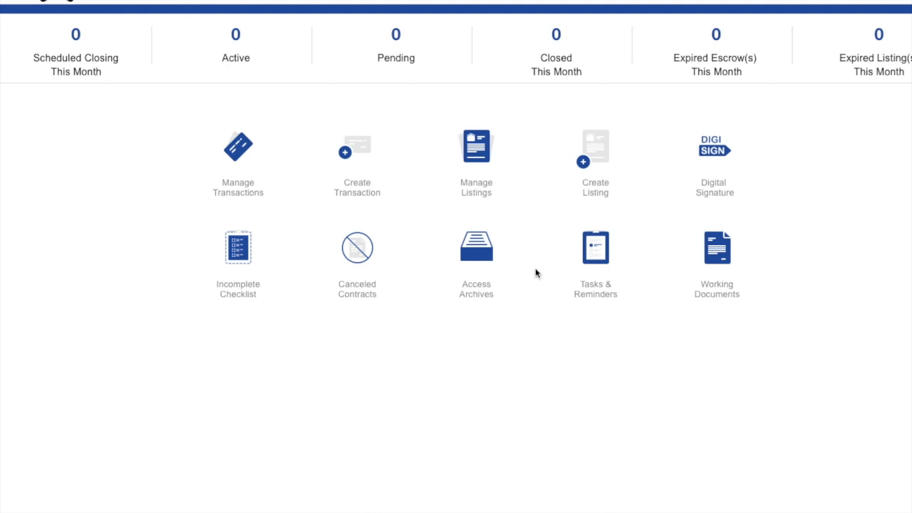